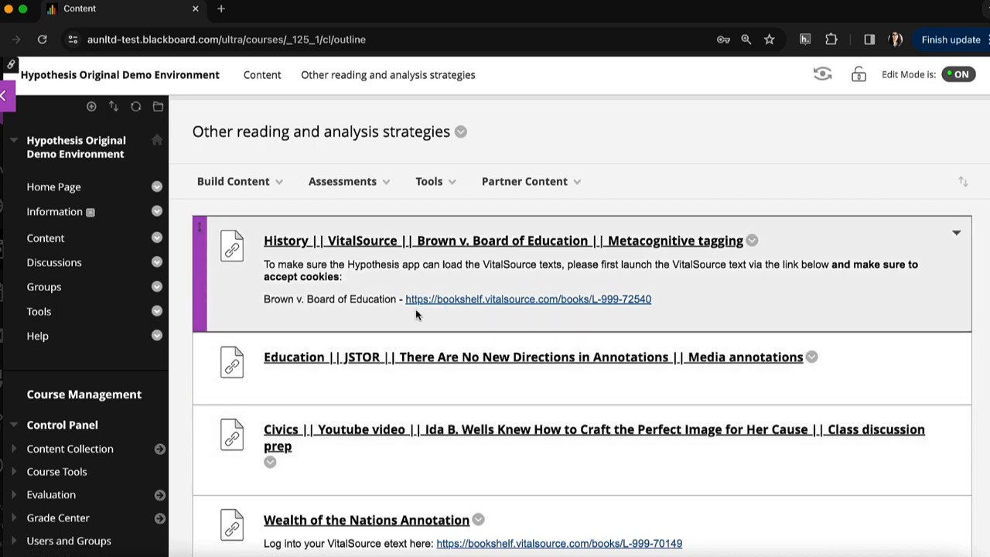
pyautogui.moveTo(331, 289)
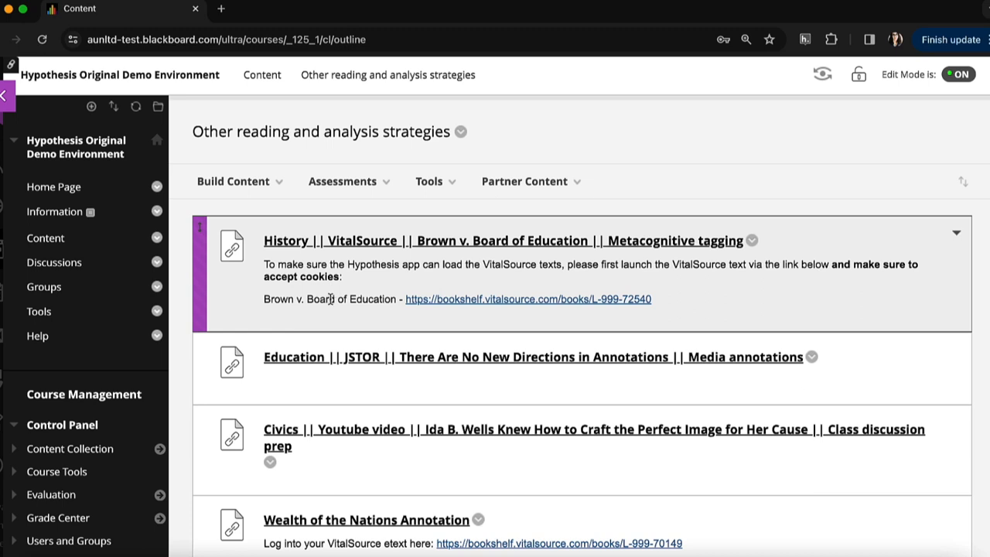
# - Open the Brown v. Board of Education VitalSource eText in a new tab, then return to course content
pyautogui.doubleClick(297, 299)
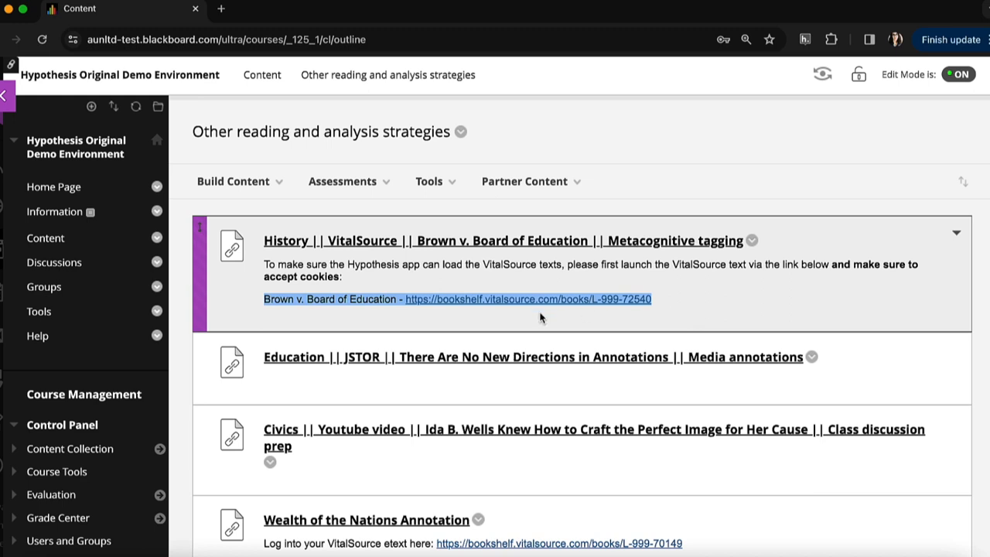
pyautogui.click(528, 298)
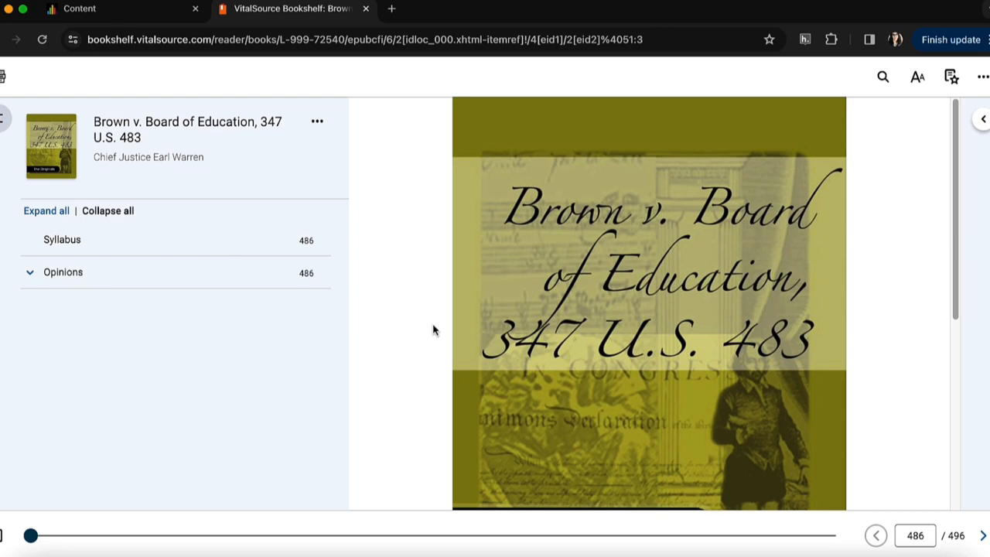
pyautogui.click(119, 9)
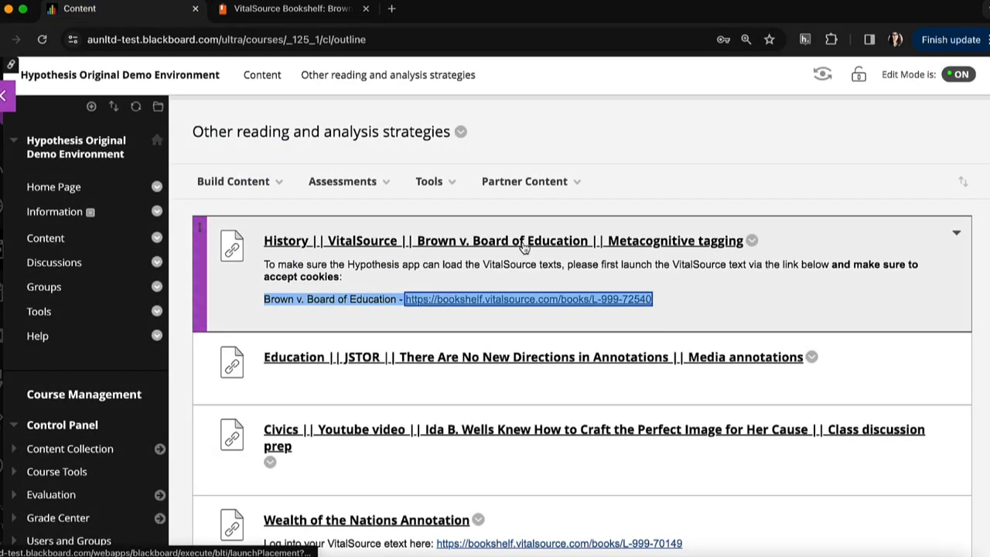
# - Launch the History || VitalSource Brown v. Board assignment and scroll through its class annotations
pyautogui.click(503, 241)
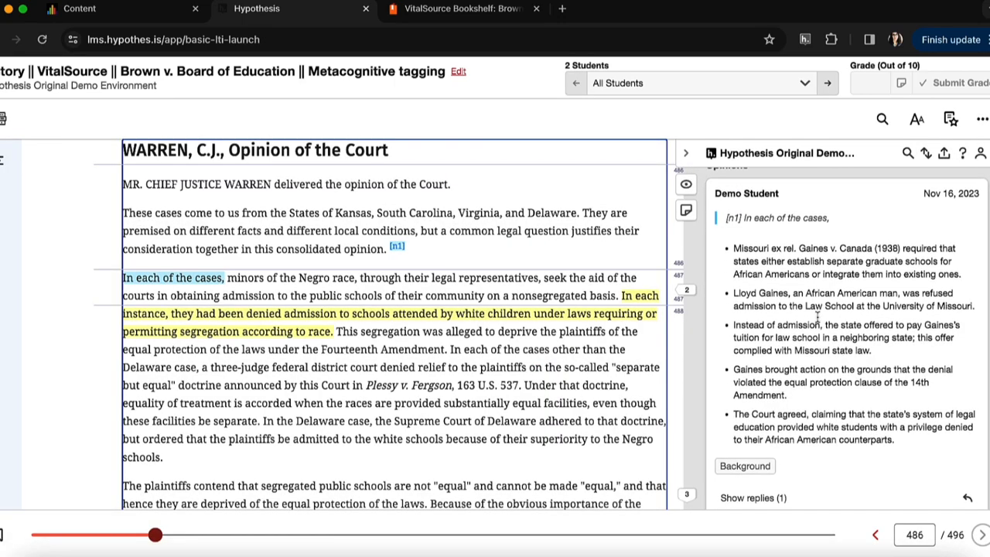
pyautogui.scroll(-3)
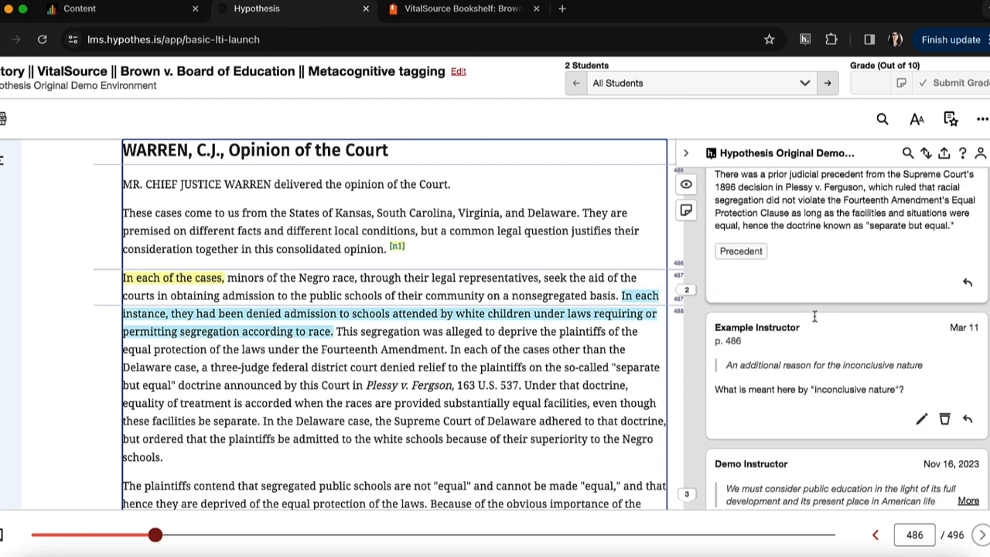
pyautogui.scroll(-3)
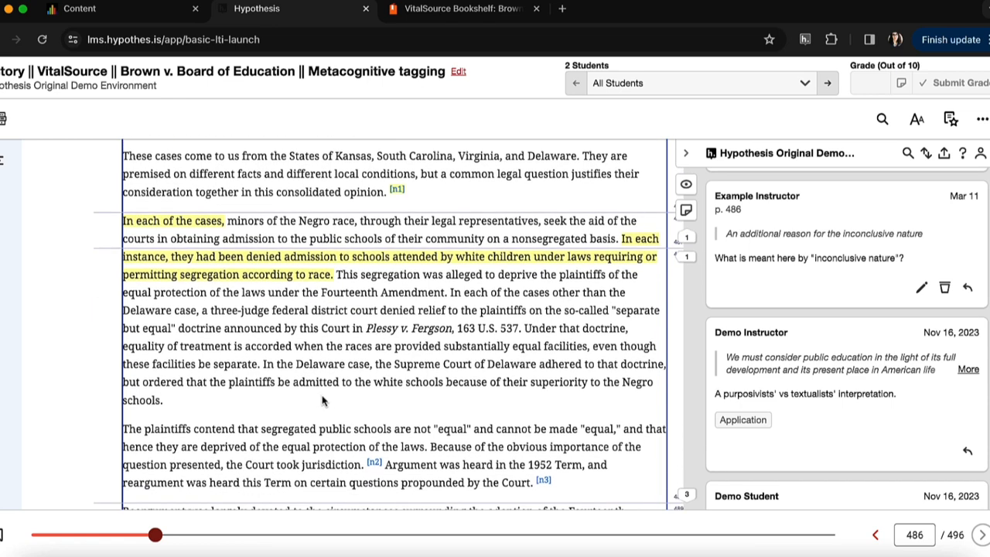
pyautogui.doubleClick(294, 364)
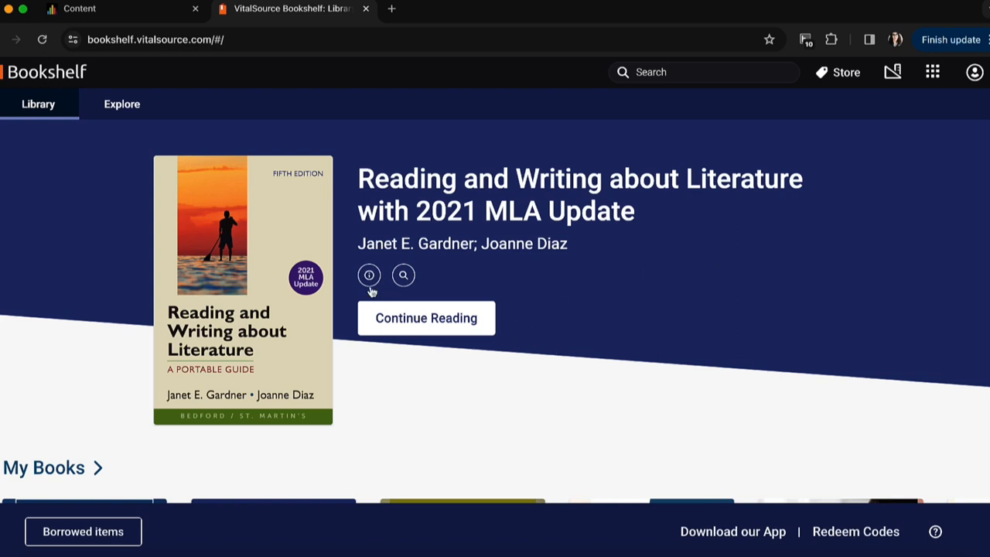
# - Copy the Reading and Writing about Literature book URL from its info panel, then return to Blackboard
pyautogui.click(369, 275)
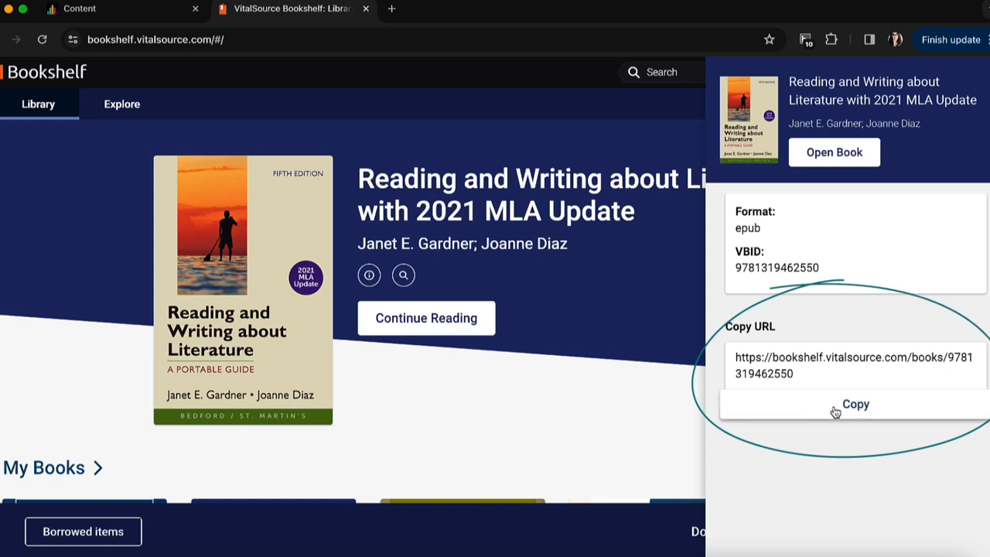
pyautogui.click(855, 404)
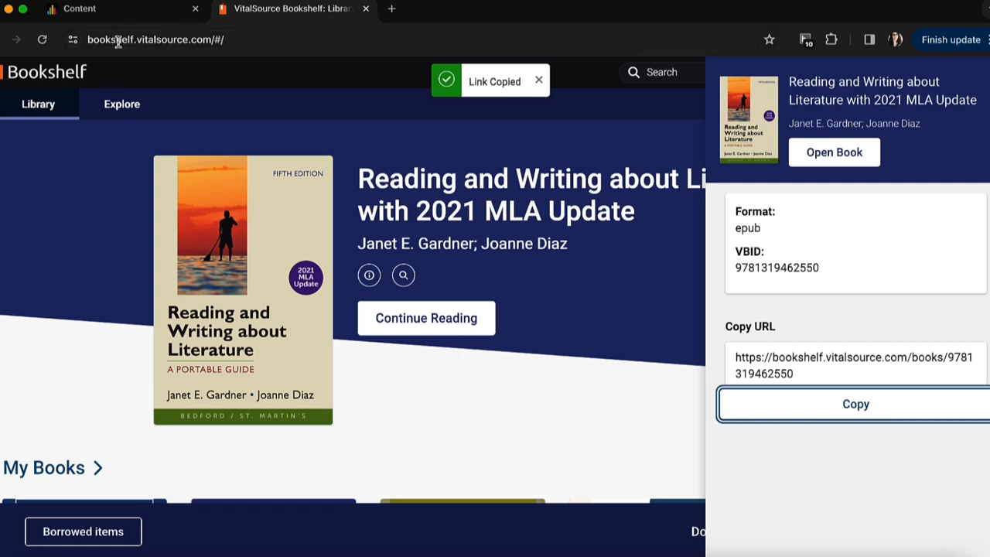
pyautogui.click(78, 9)
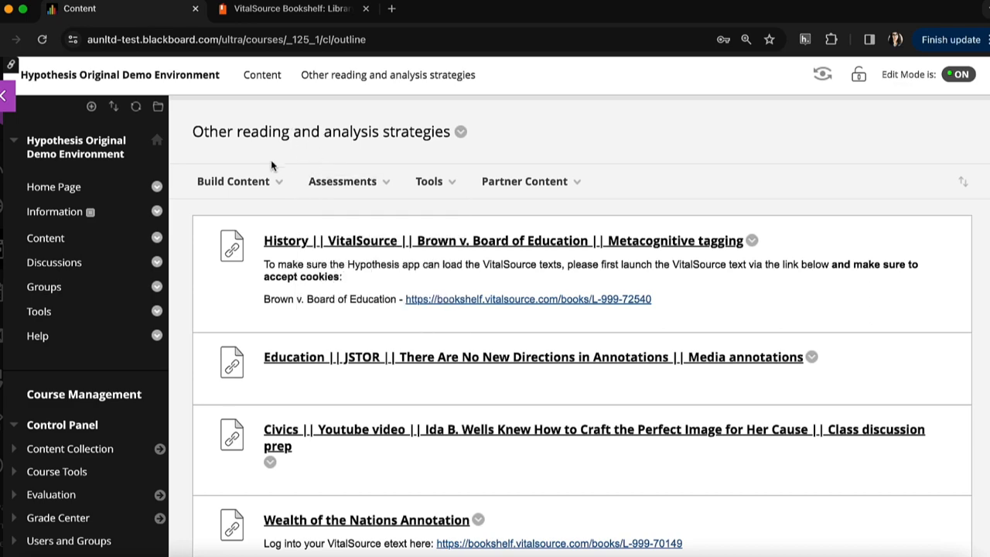
# - Choose Hypothesis (Prod) from the Build Content menu
pyautogui.click(232, 181)
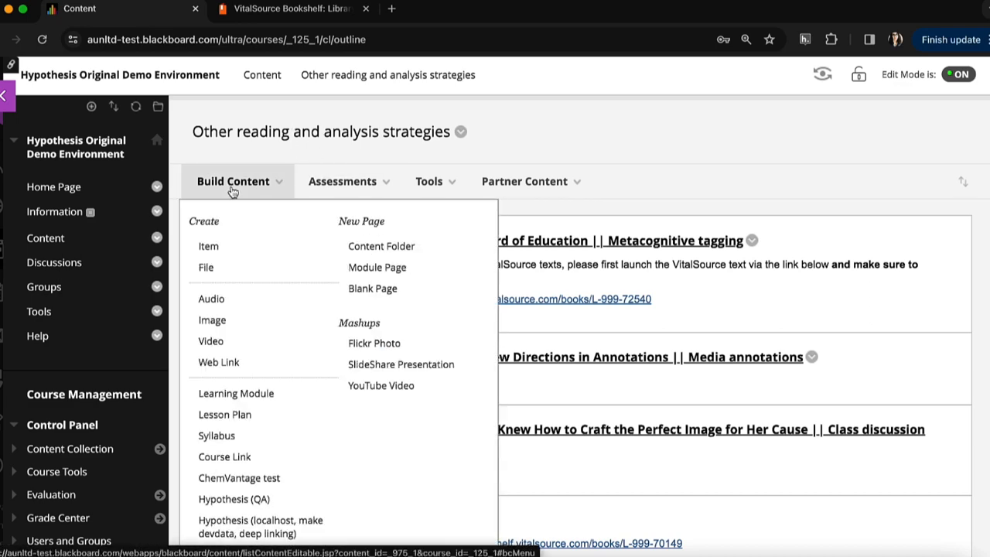
pyautogui.scroll(-3)
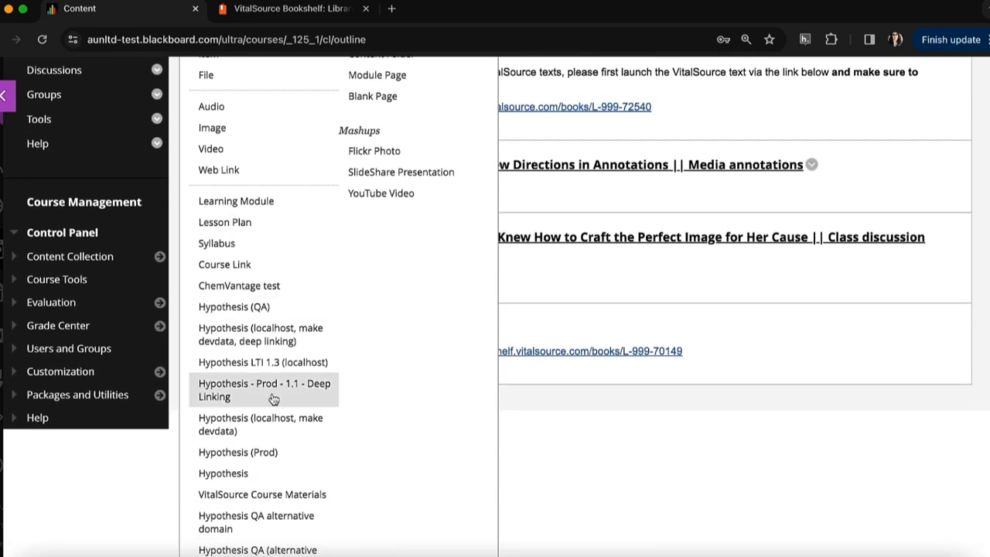
pyautogui.moveTo(272, 464)
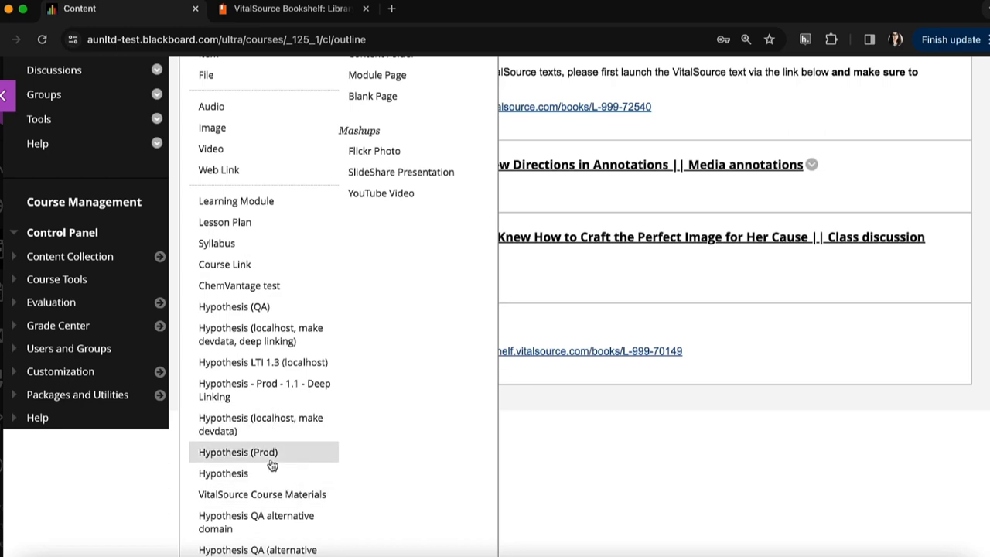
pyautogui.click(237, 451)
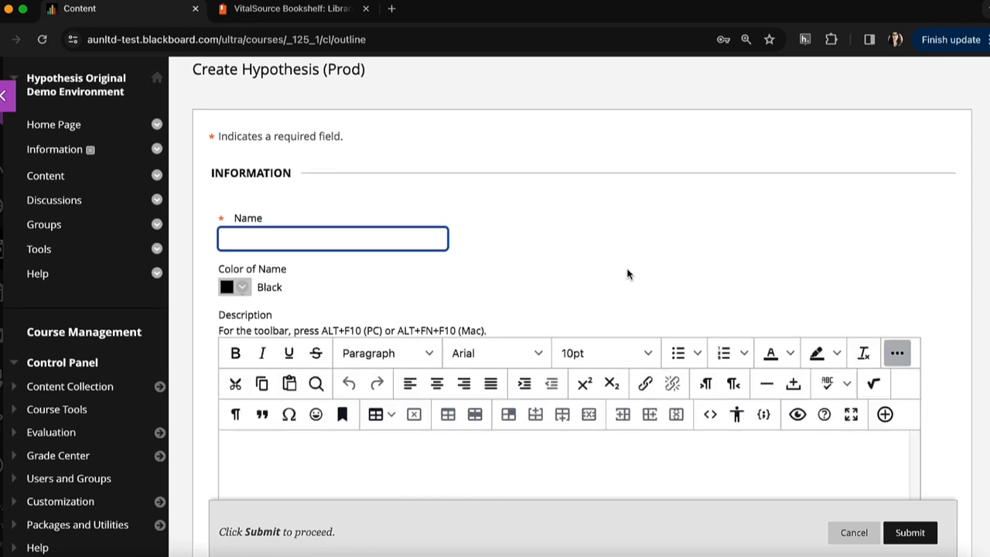
# - Enable evaluation with 10 points possible and submit the Hypothesis item
pyautogui.scroll(-3)
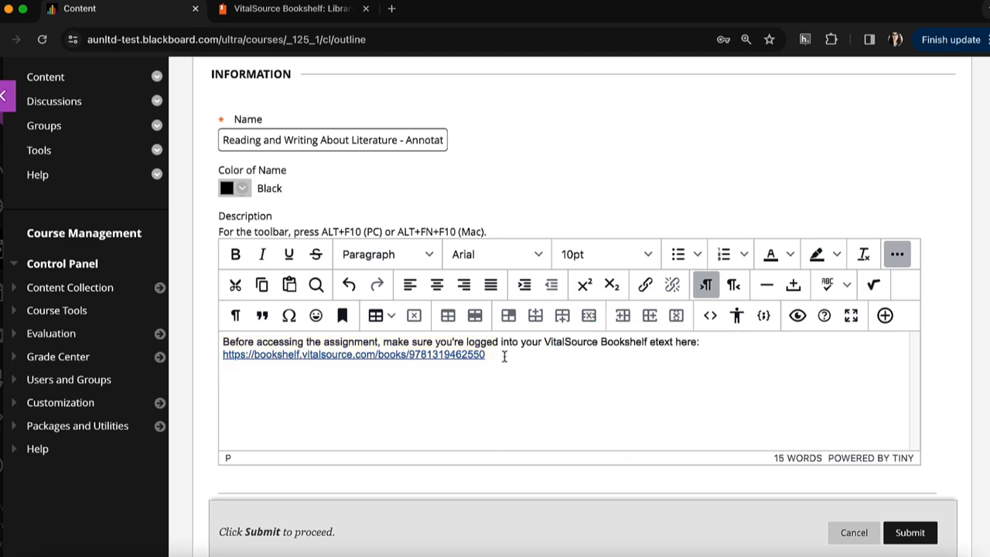
pyautogui.scroll(-3)
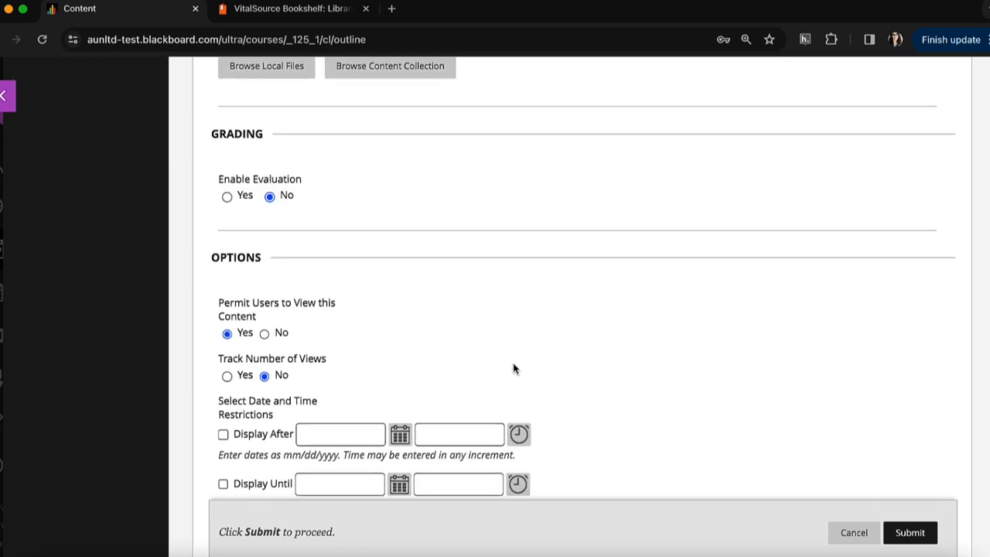
pyautogui.click(226, 195)
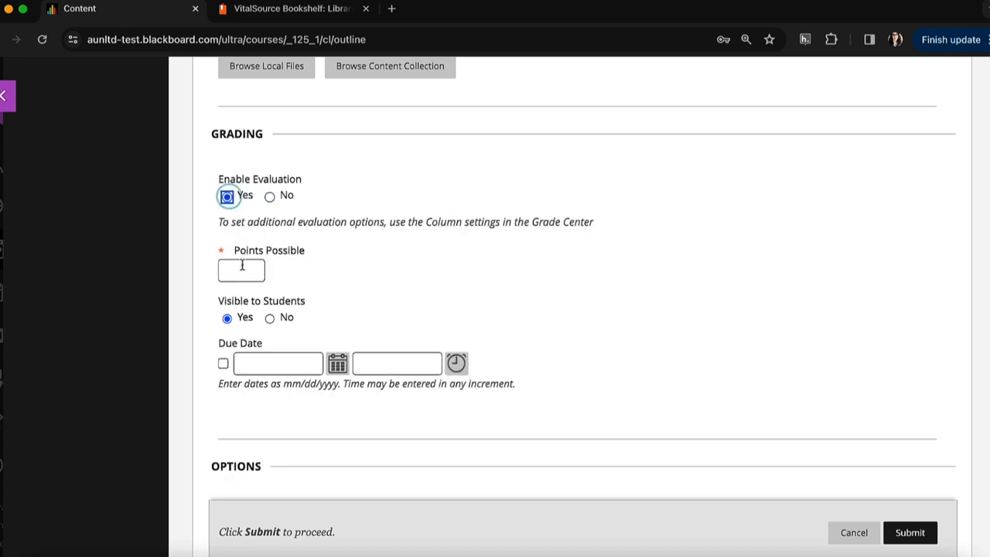
pyautogui.write('10')
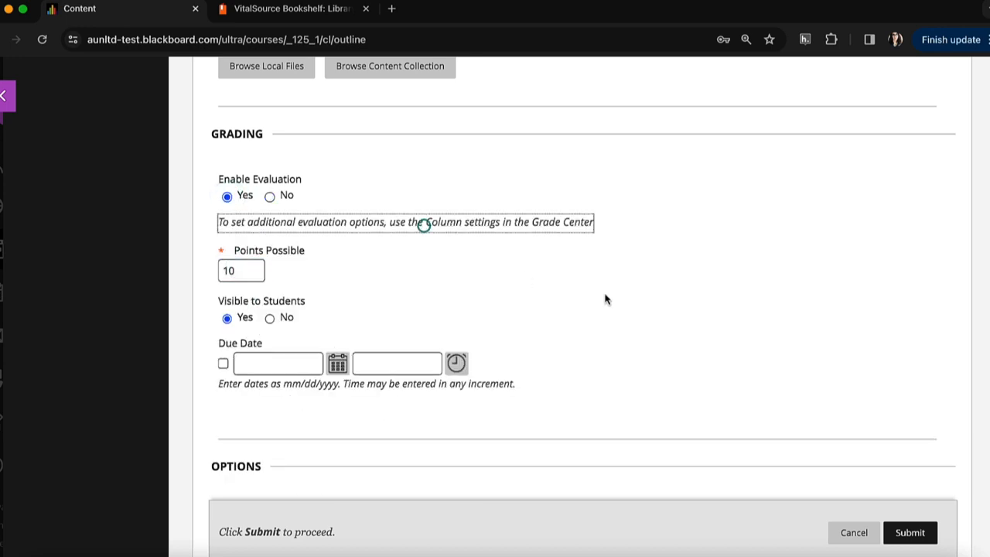
pyautogui.scroll(-3)
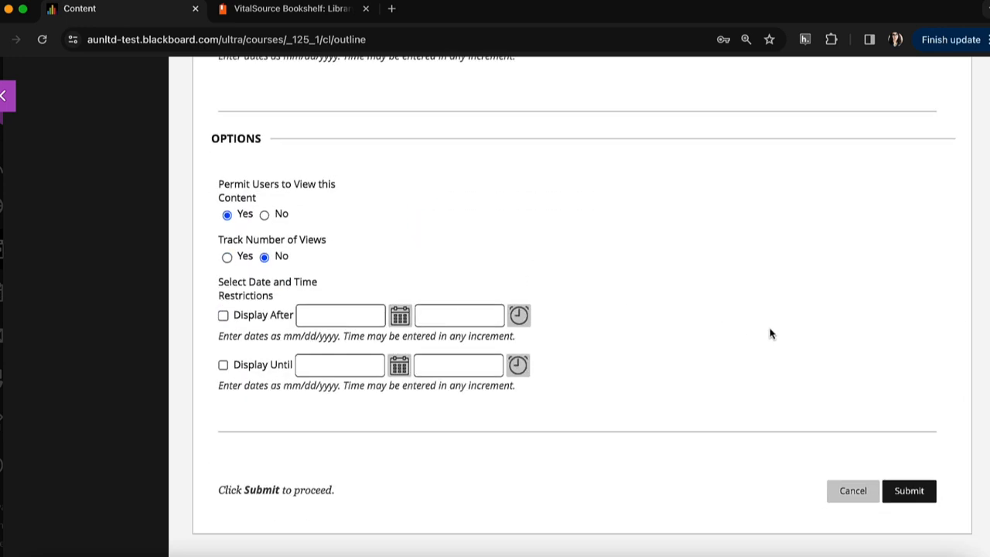
pyautogui.moveTo(928, 472)
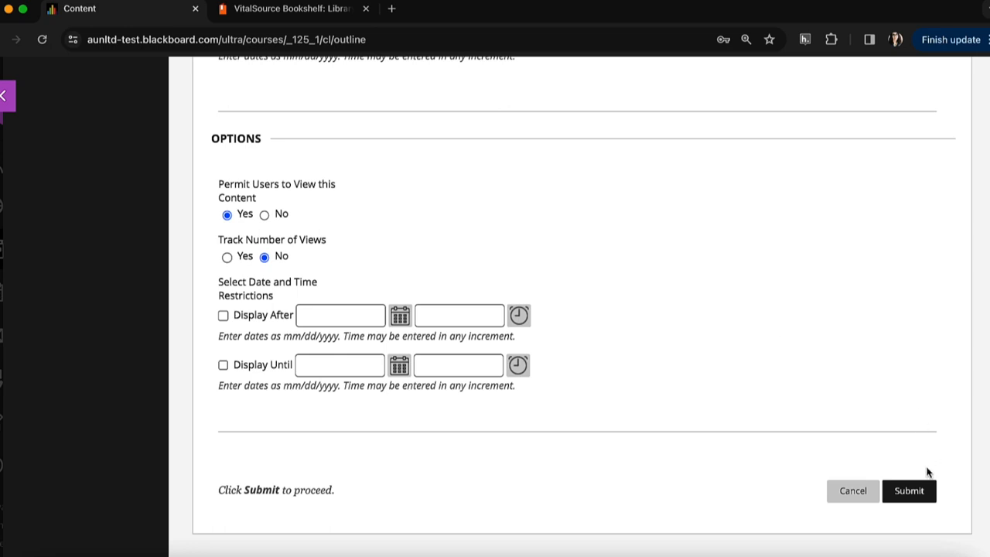
pyautogui.click(908, 491)
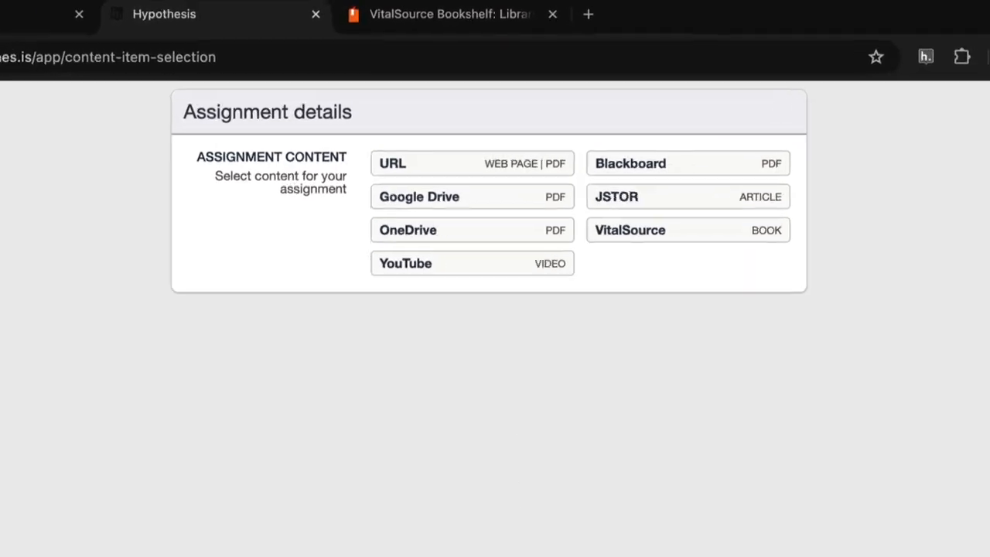
# - Paste the VitalSource link and select Reading and Writing about Literature as the content
pyautogui.click(685, 230)
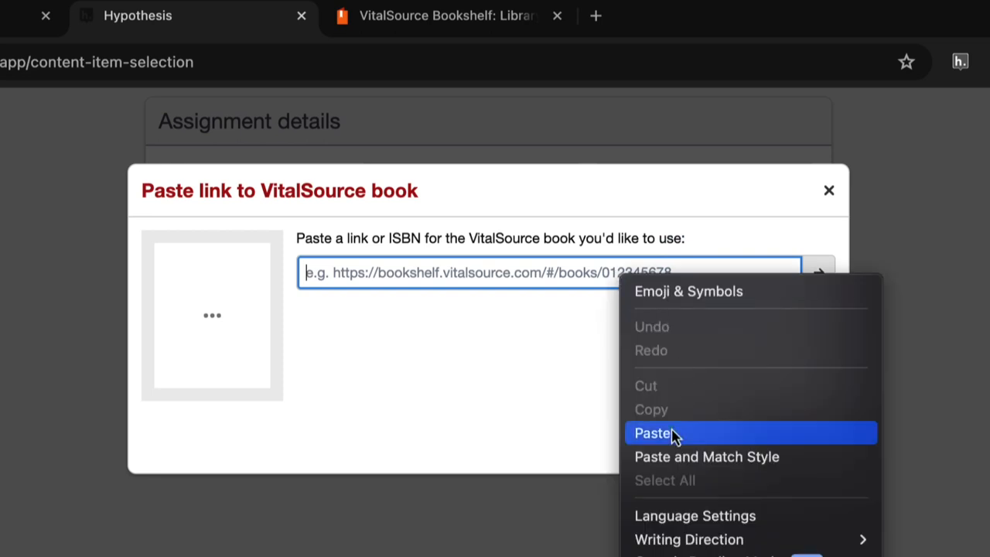
pyautogui.click(652, 433)
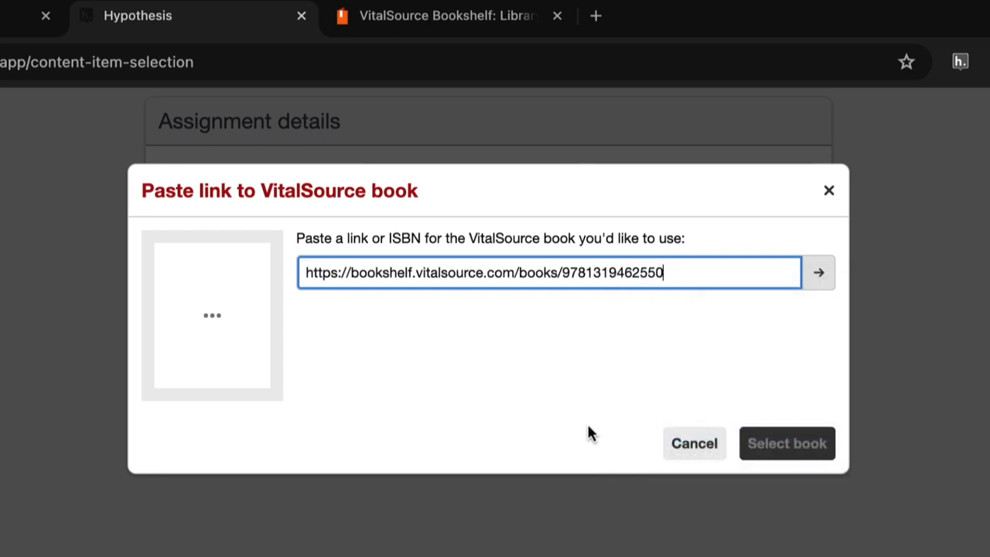
pyautogui.moveTo(582, 408)
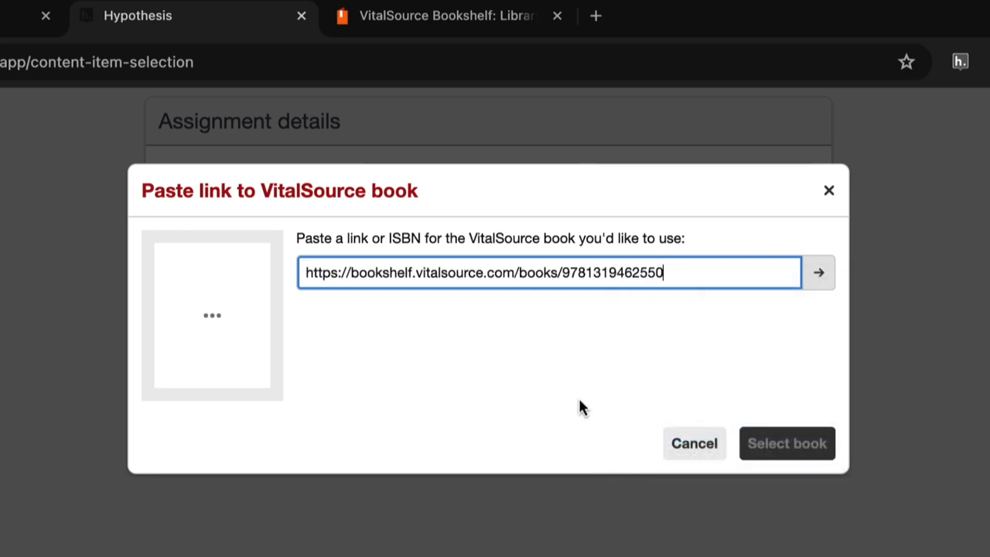
pyautogui.click(818, 272)
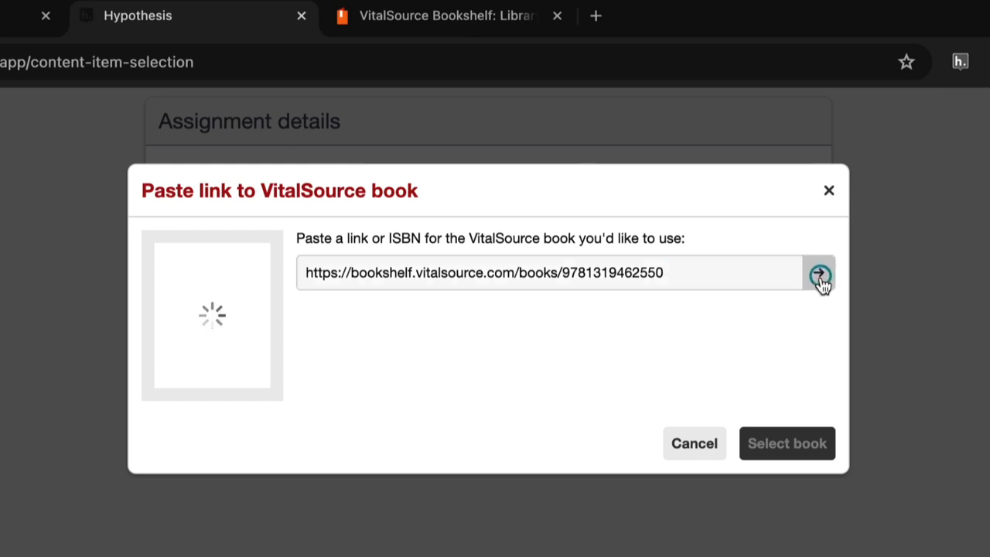
pyautogui.click(818, 272)
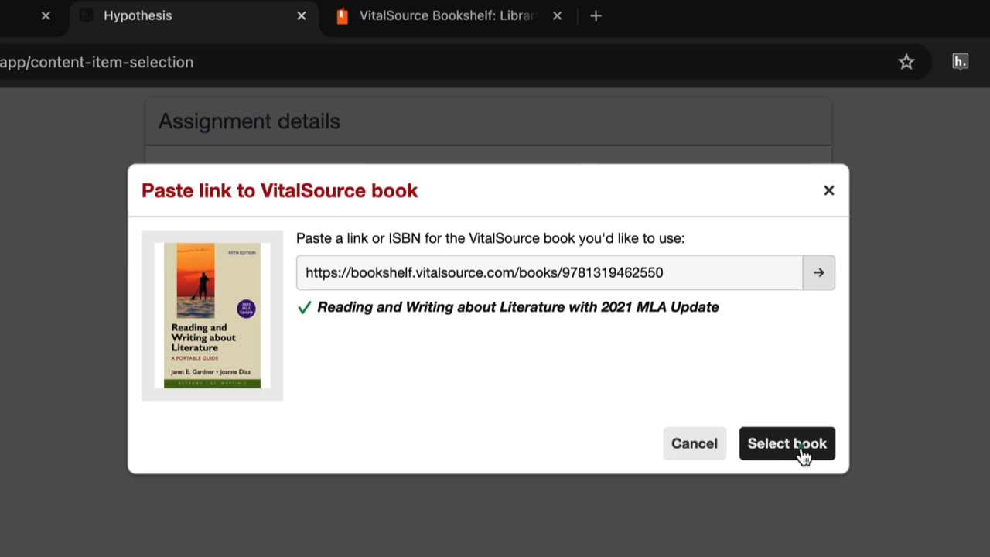
pyautogui.click(787, 443)
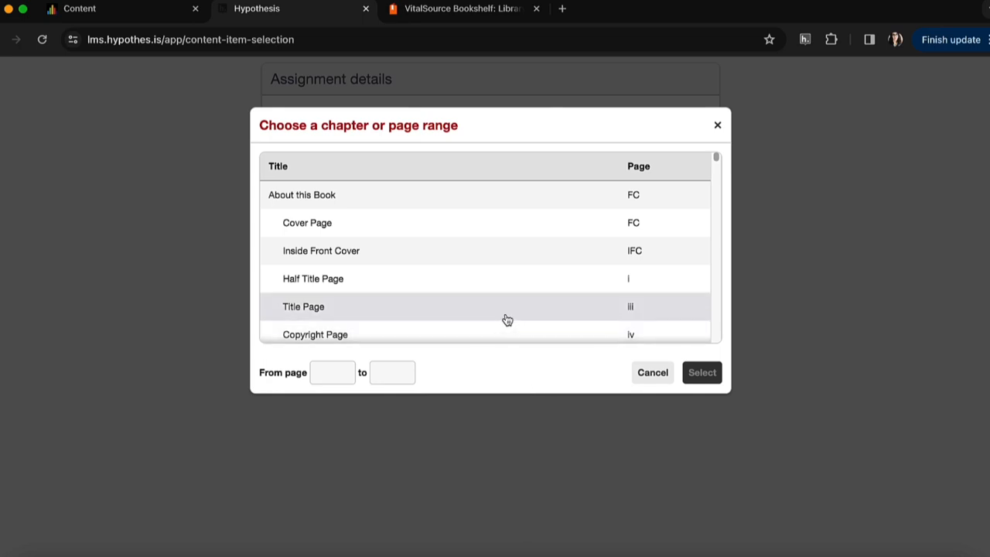
# - Select the 'Why Write about Literature?' chapter and continue to open the reading
pyautogui.scroll(-3)
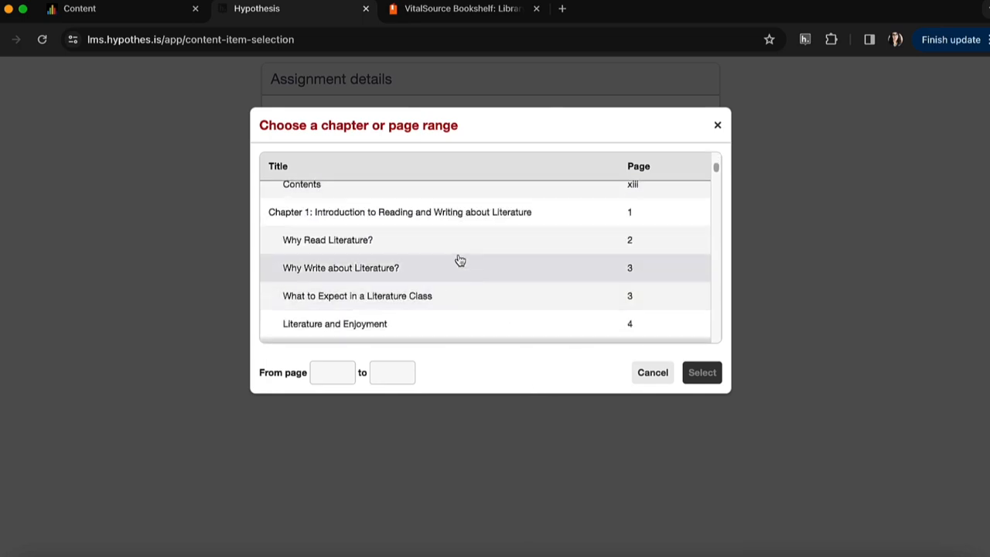
pyautogui.moveTo(456, 263)
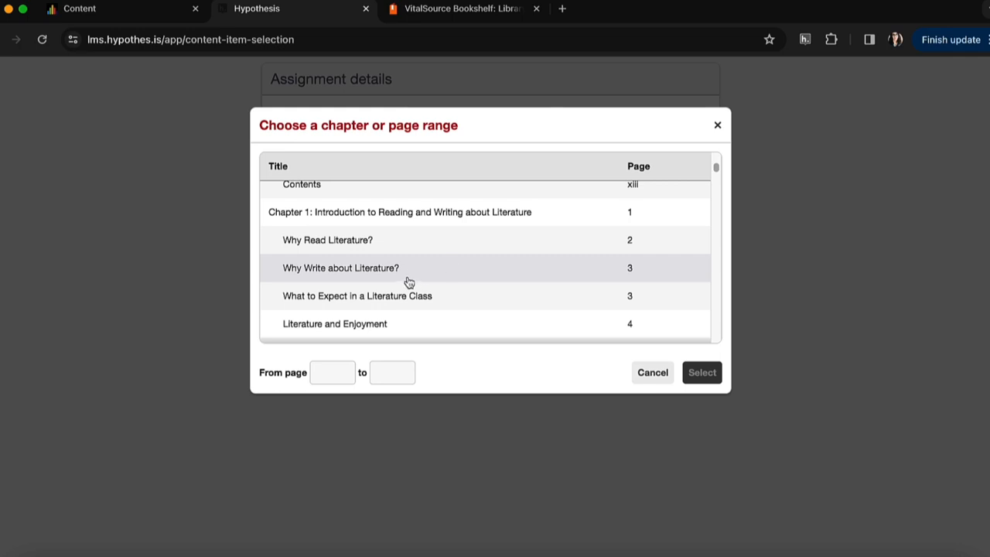
pyautogui.click(340, 267)
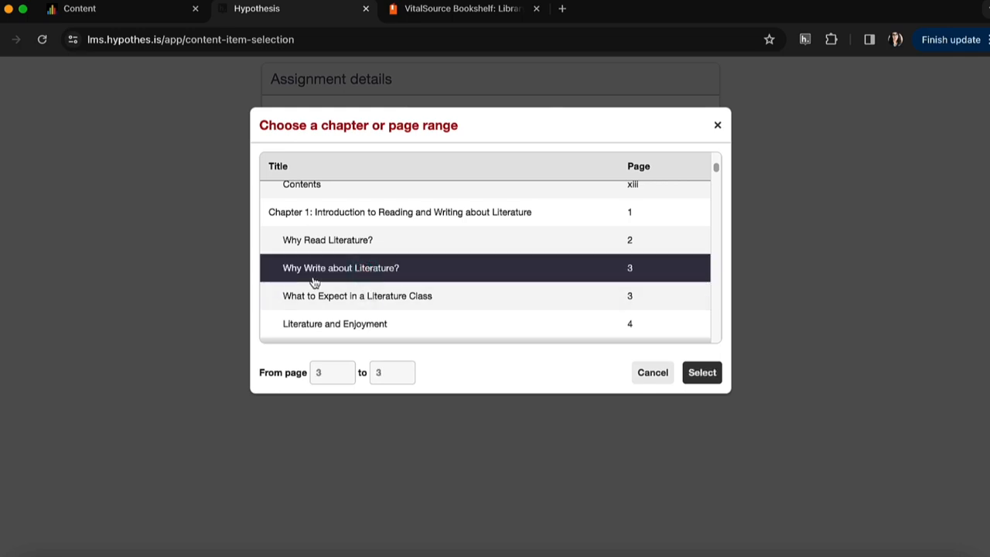
pyautogui.moveTo(416, 390)
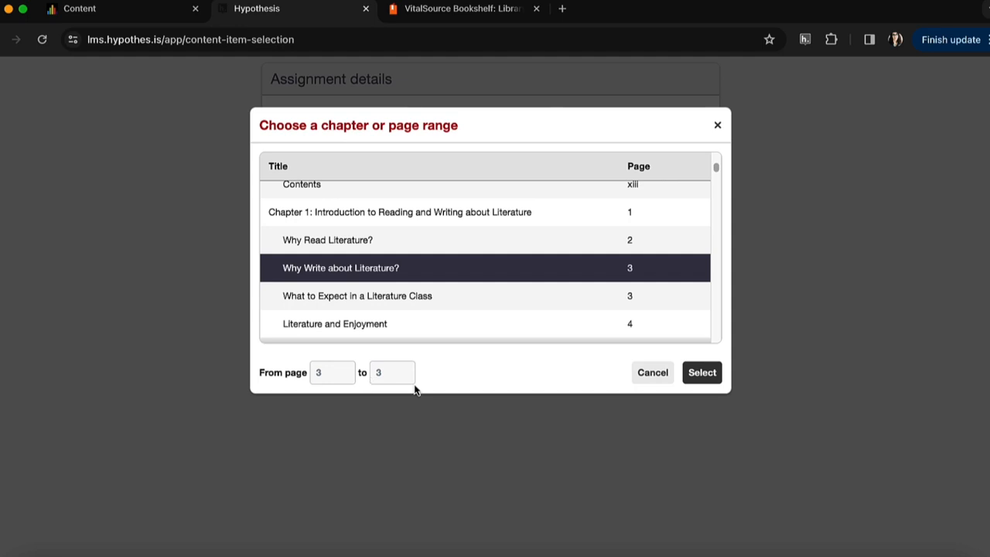
pyautogui.moveTo(701, 372)
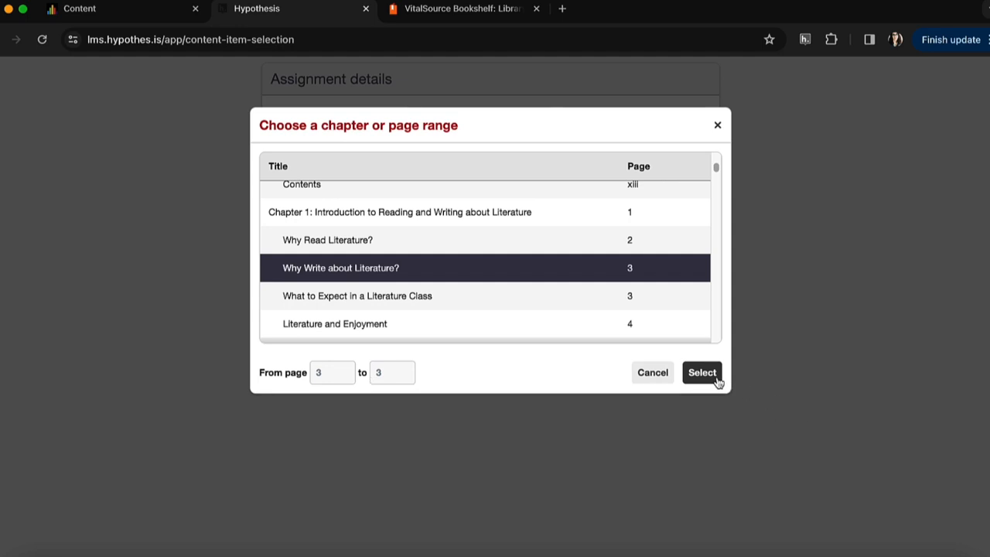
pyautogui.click(701, 372)
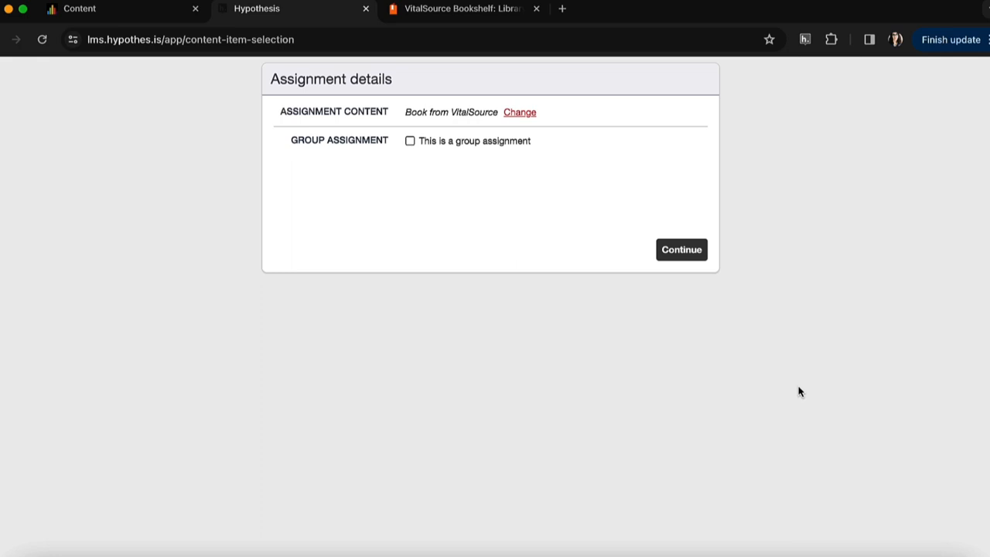
pyautogui.click(681, 249)
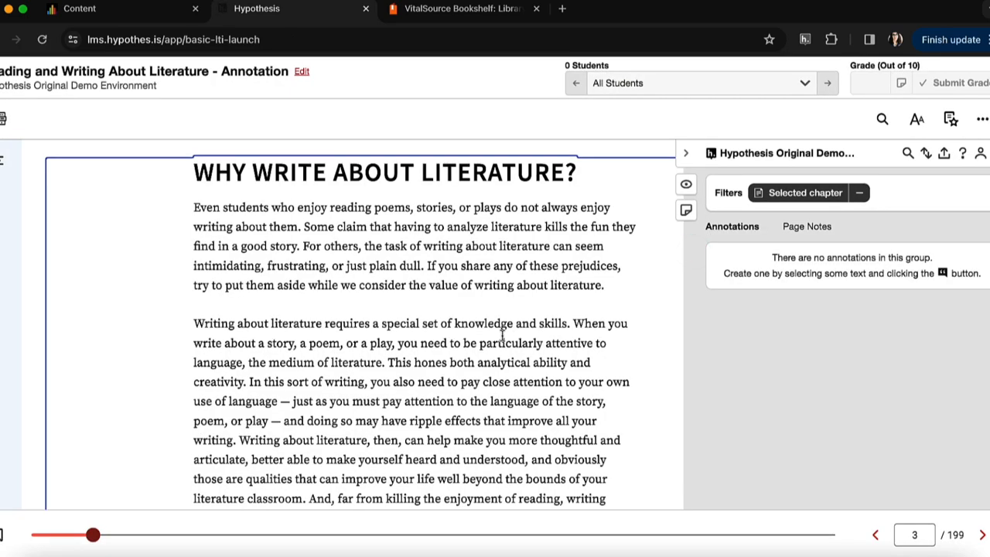